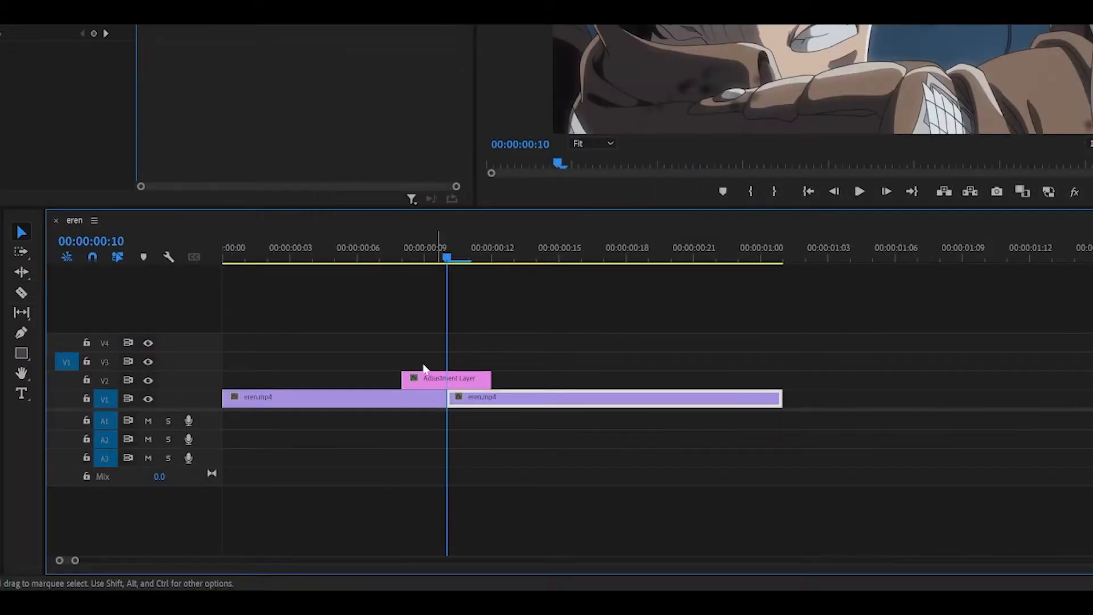
Position the adjustment layer on V2 above the cut between the two clips.
drag(447, 378, 390, 378)
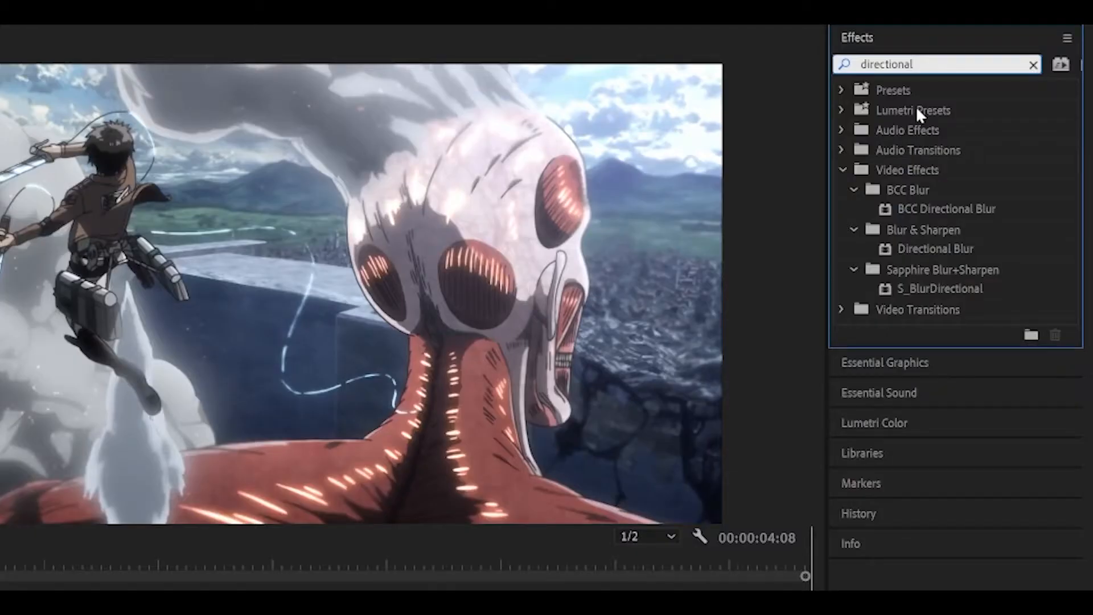
Apply Directional Blur to the adjustment layer for keyframing Direction and Blur Length.
click(936, 248)
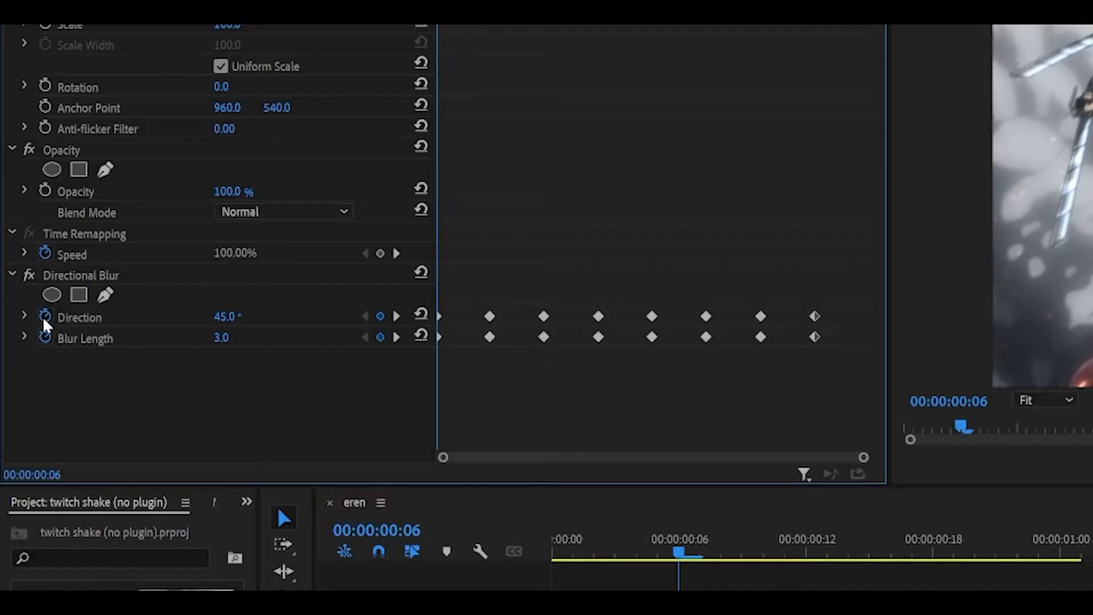
mouse_move(157, 350)
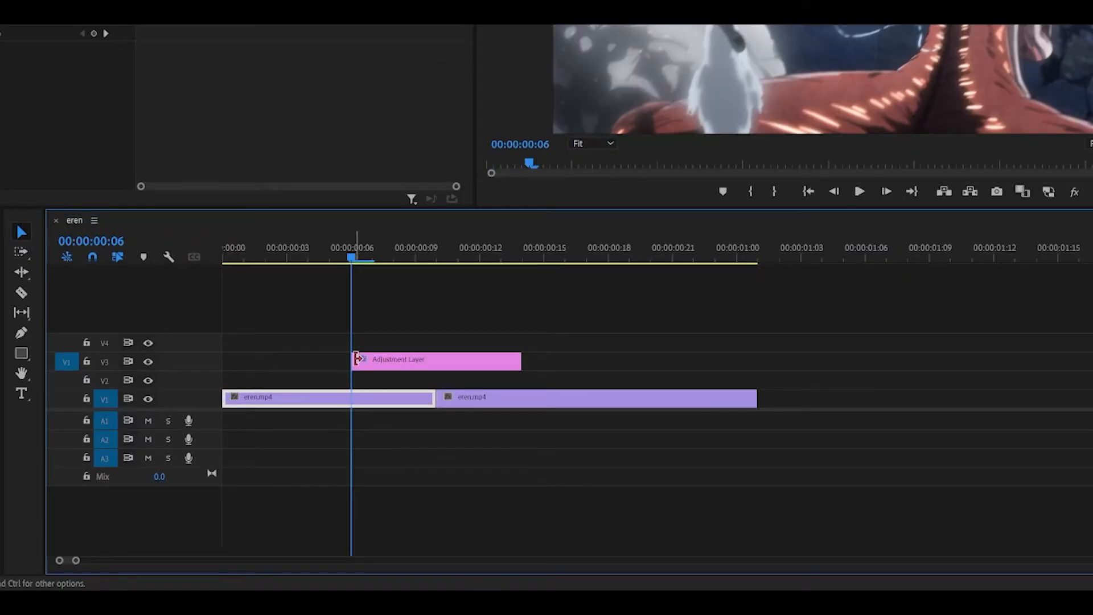
Pick the Razor tool to cut V1 at the adjustment layer edges.
click(19, 291)
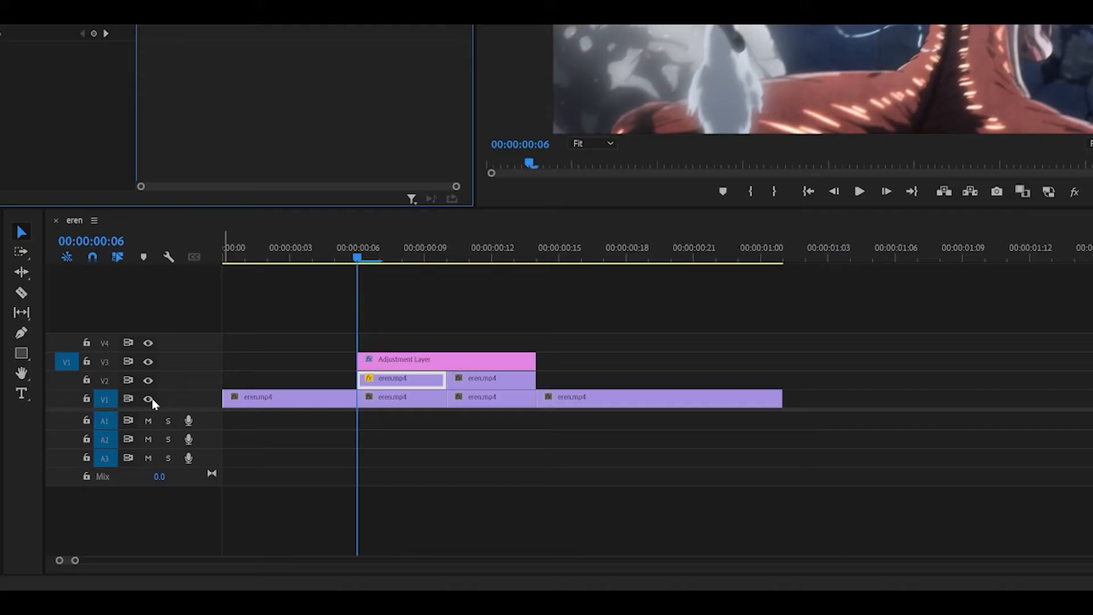
Hide V1 output and nudge the first V2 clip's X position to 979 for the shake.
click(148, 399)
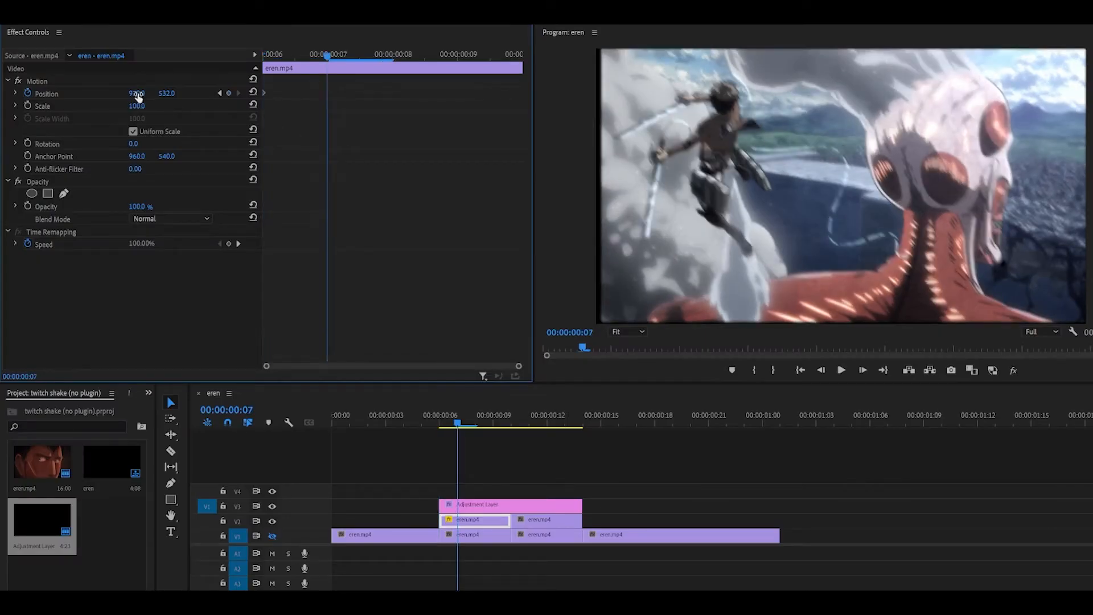
drag(138, 93, 147, 92)
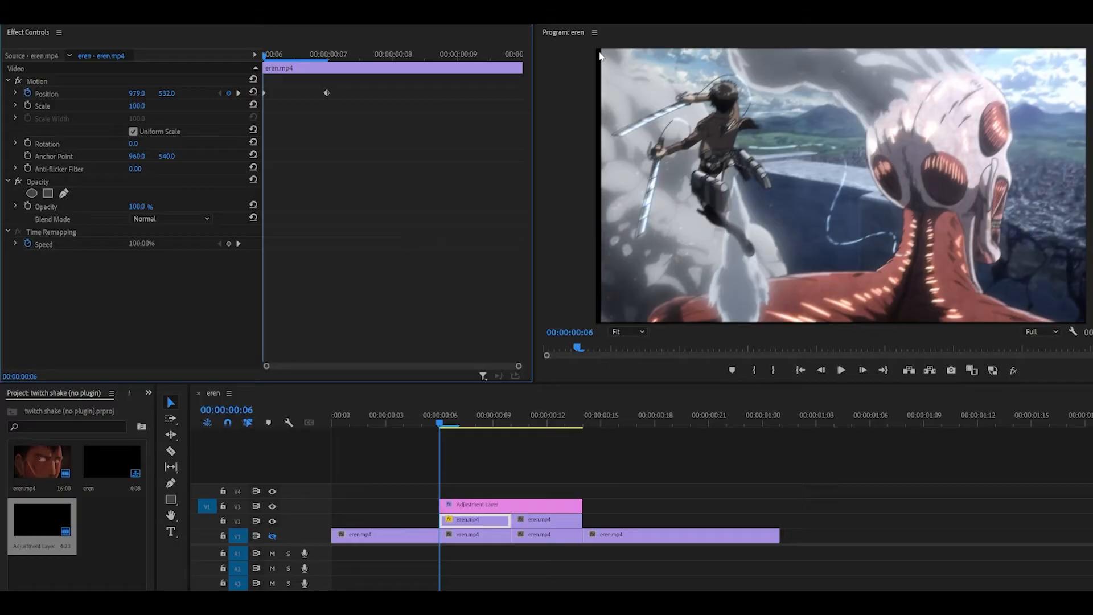
mouse_move(596, 285)
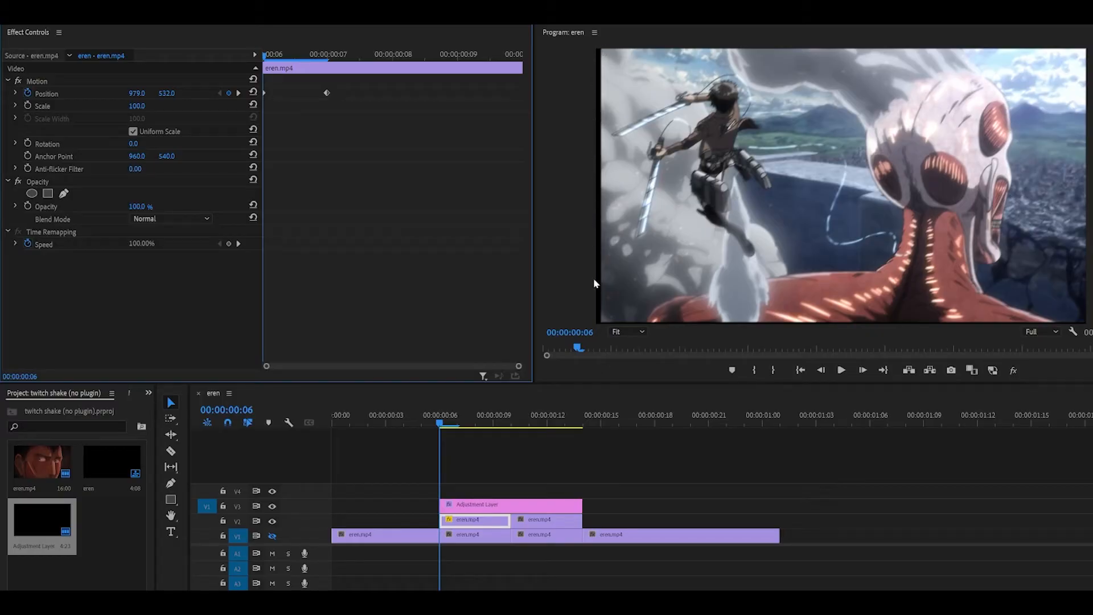
mouse_move(600, 124)
text(1193)
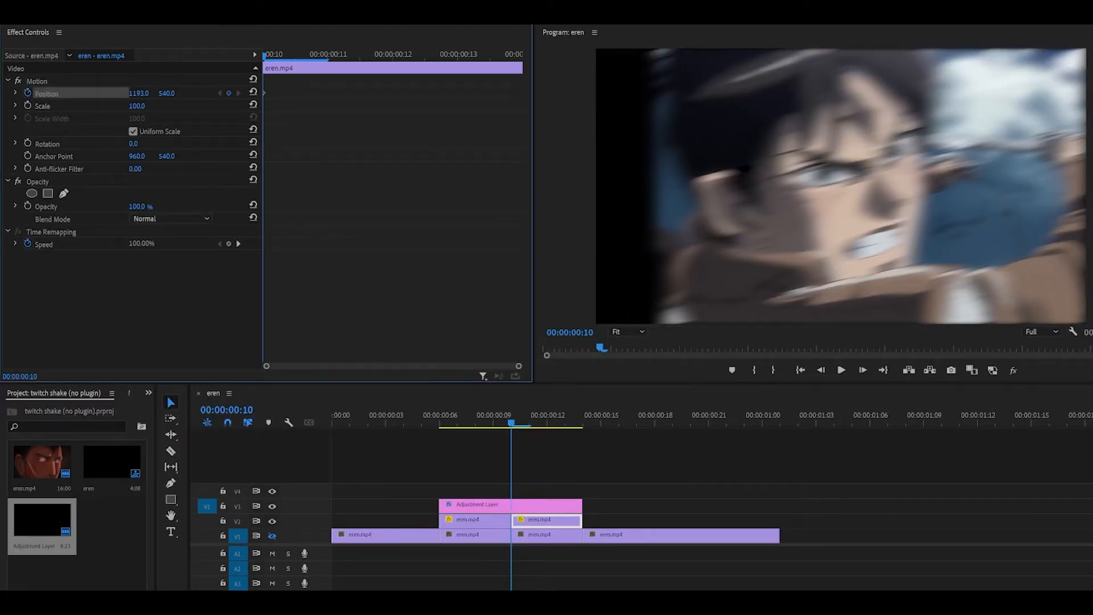
Shift the second V2 clip's X position to 1193 as its shake keyframe.
drag(167, 92, 166, 92)
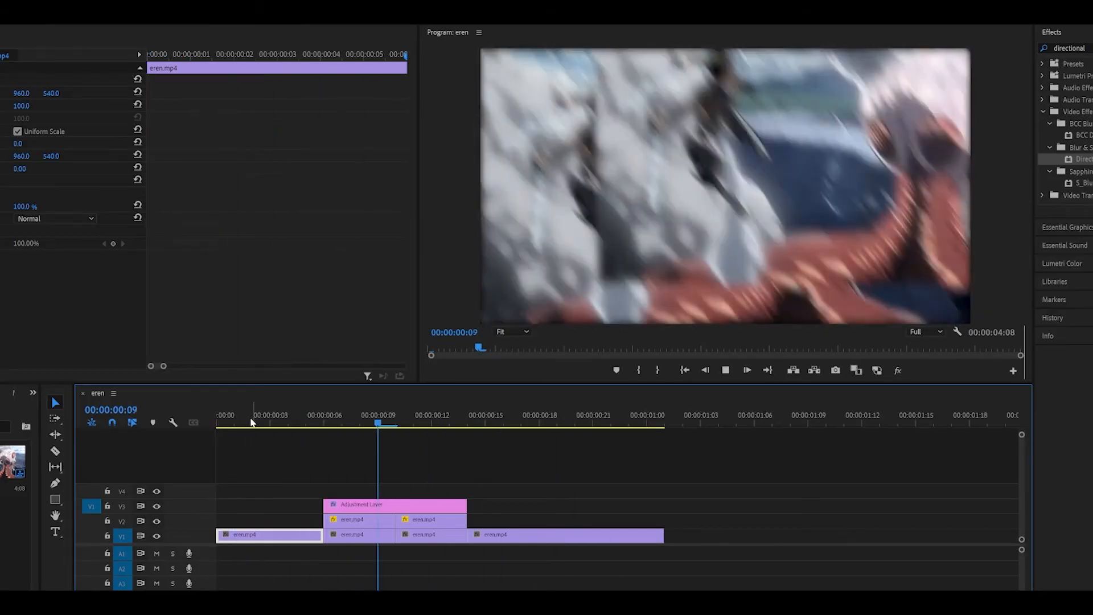
Select the first V2 clip, try Blend Mode Darken and set it back to Normal.
click(234, 424)
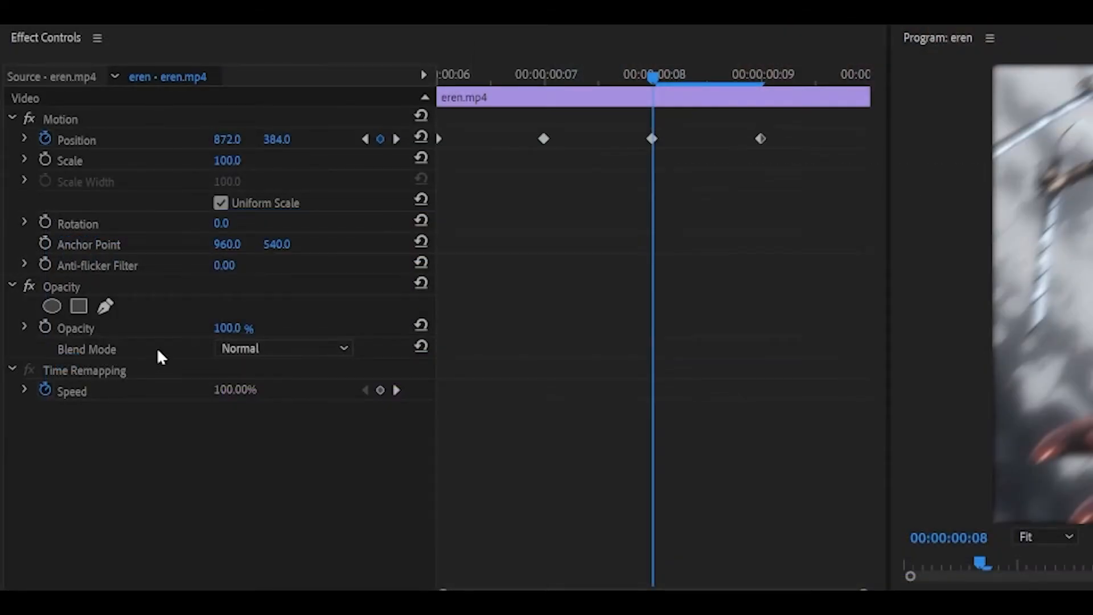
click(284, 348)
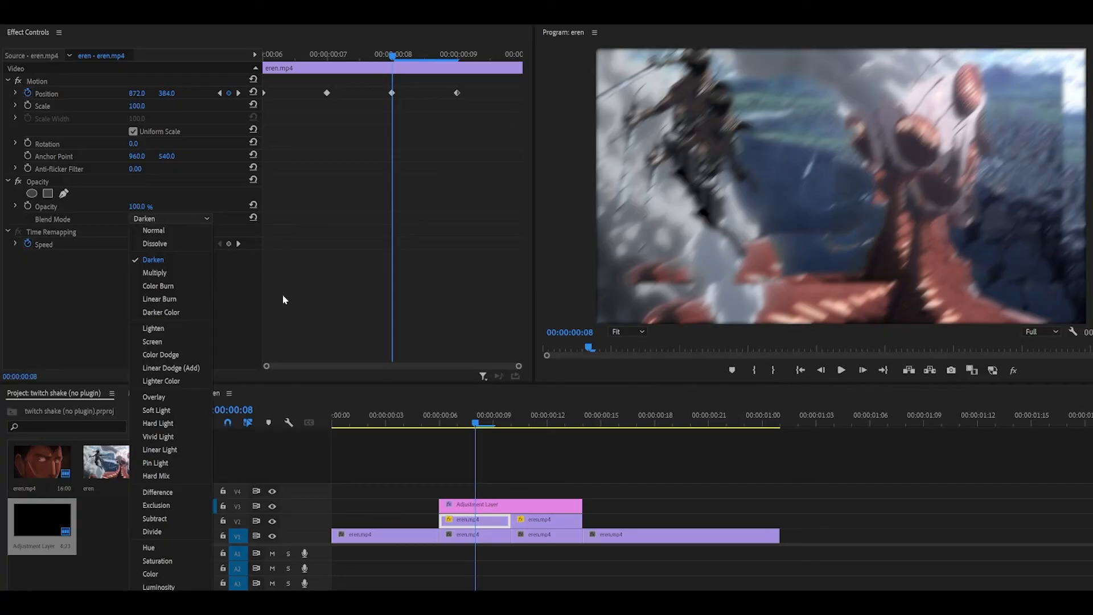
click(153, 328)
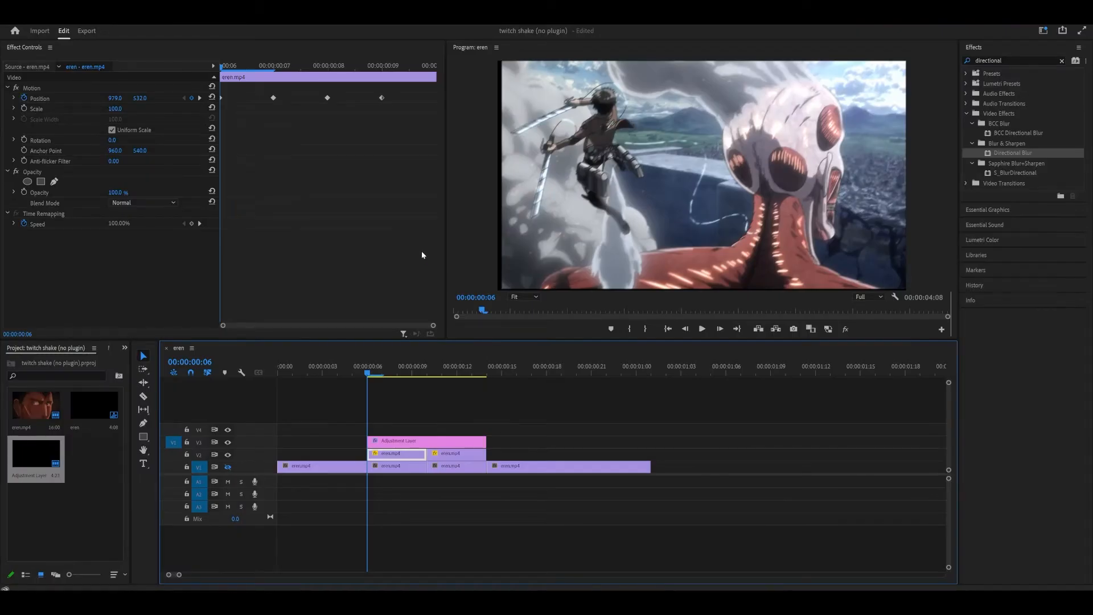
Select the adjustment layer on V3 to show its Directional Blur keyframes (227°, length 12).
click(412, 372)
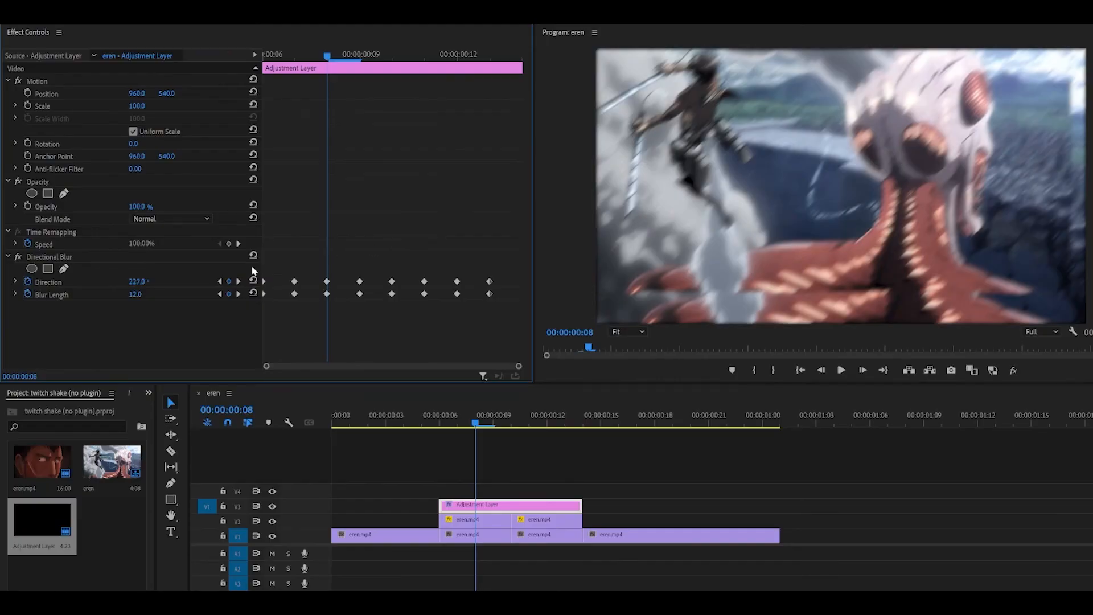
Set the Directional Blur value at the current keyframe to 28.0.
text(28.0)
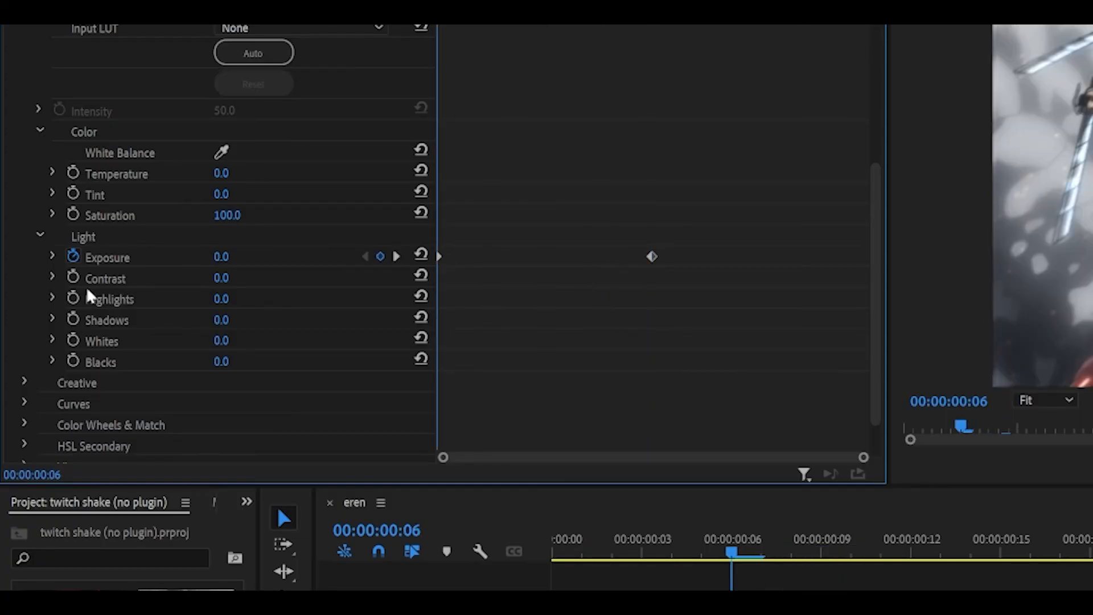
Expand Exposure and drag the velocity graph handle to ease between keyframes.
click(50, 258)
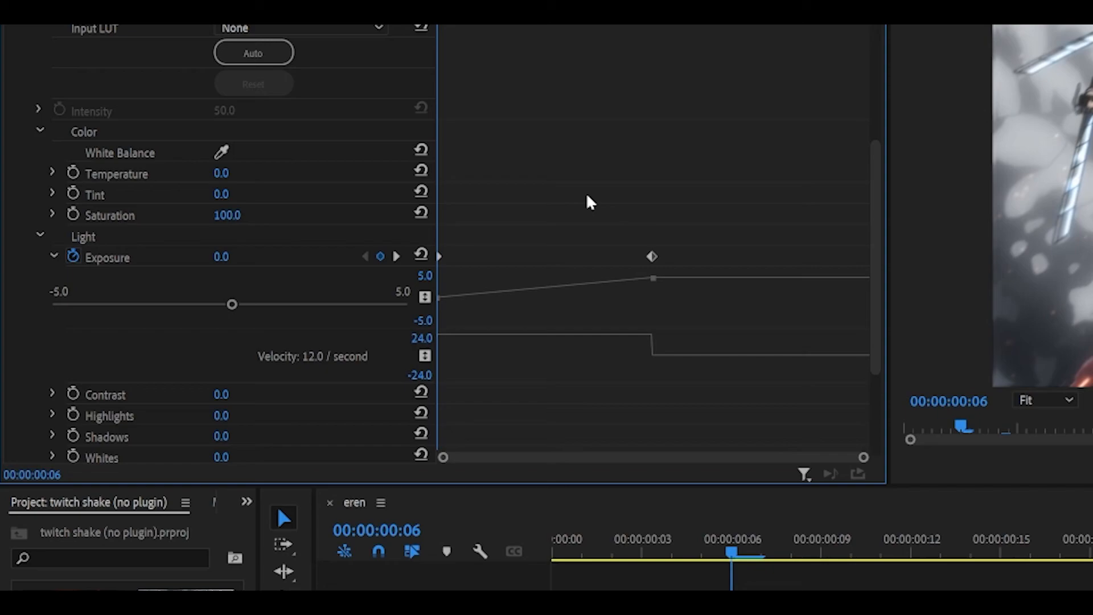
scroll(down, 3)
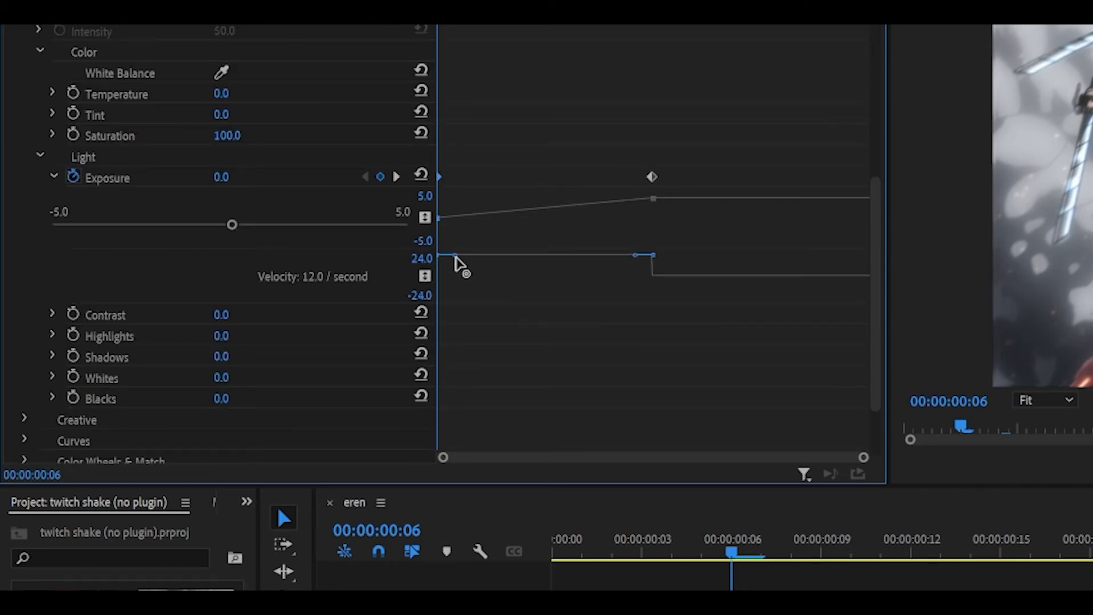
drag(460, 269, 548, 274)
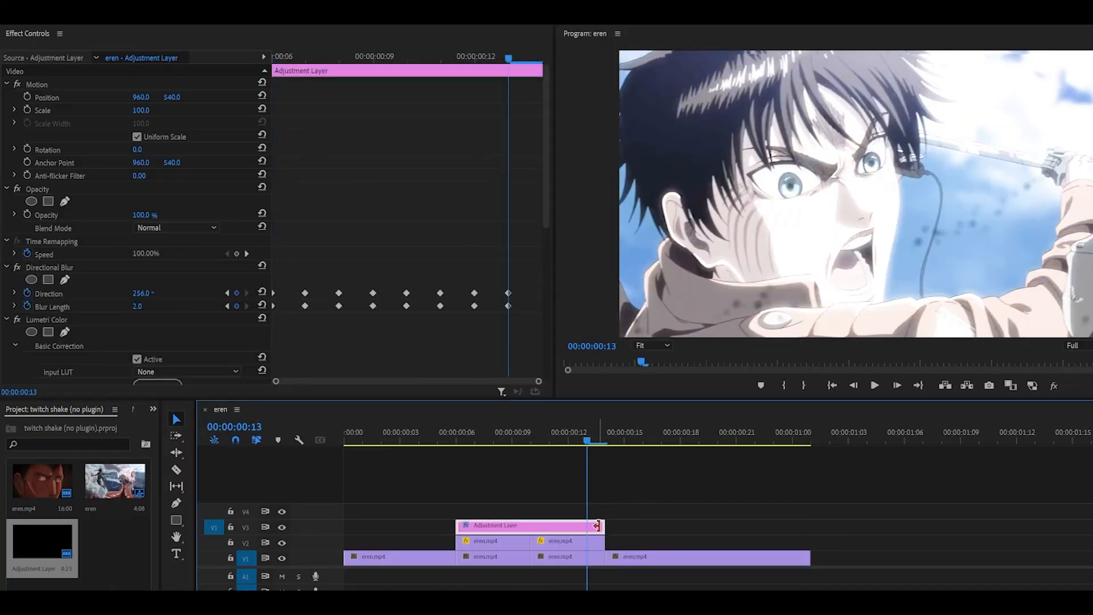
click(562, 556)
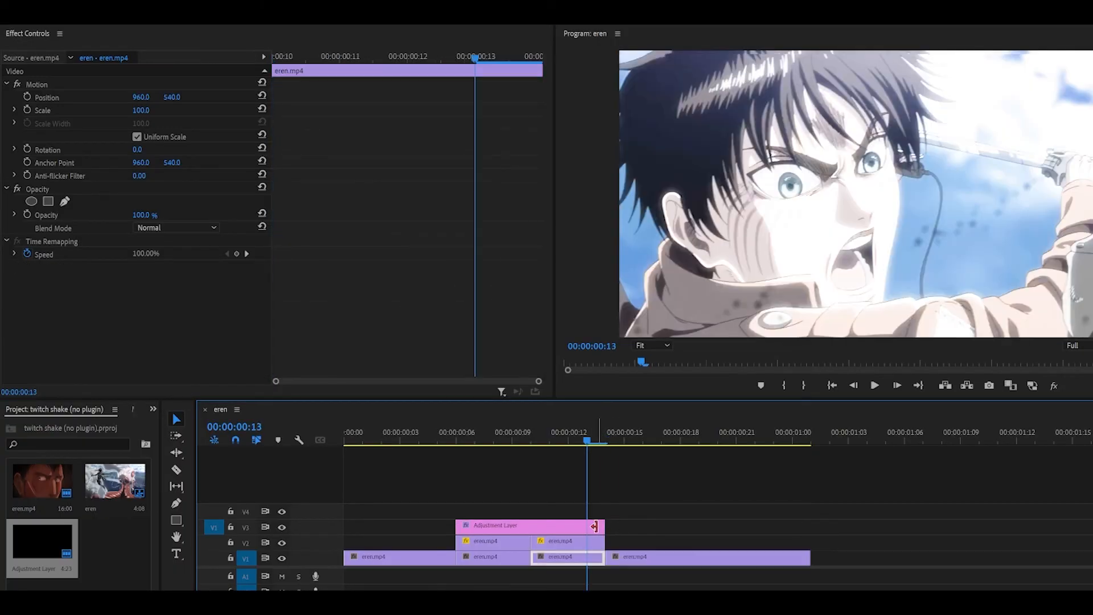